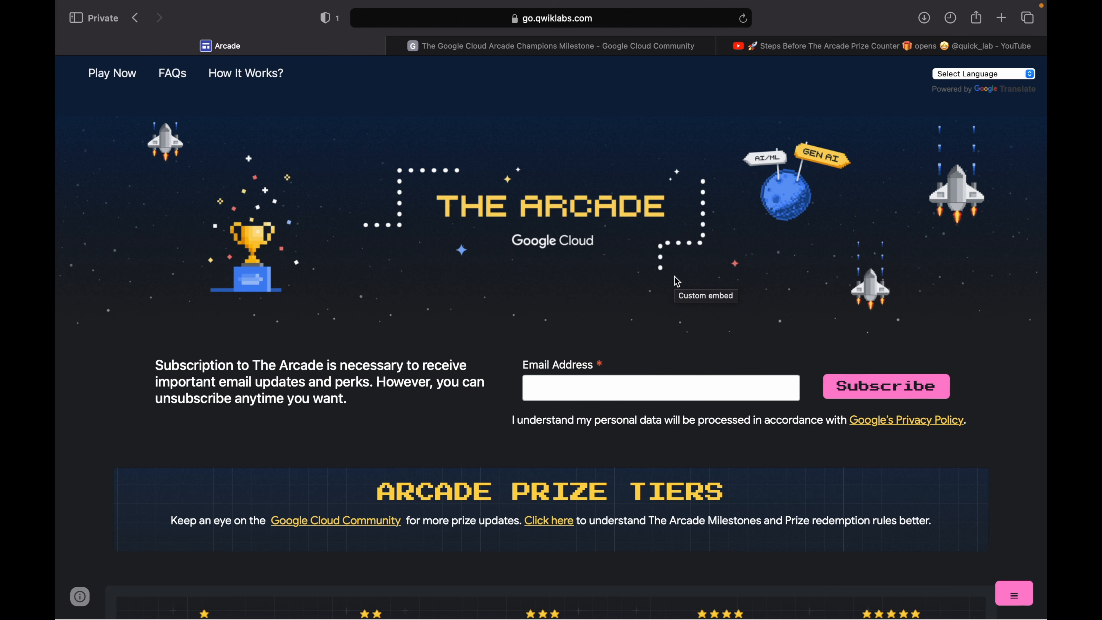
mouse_move(623, 552)
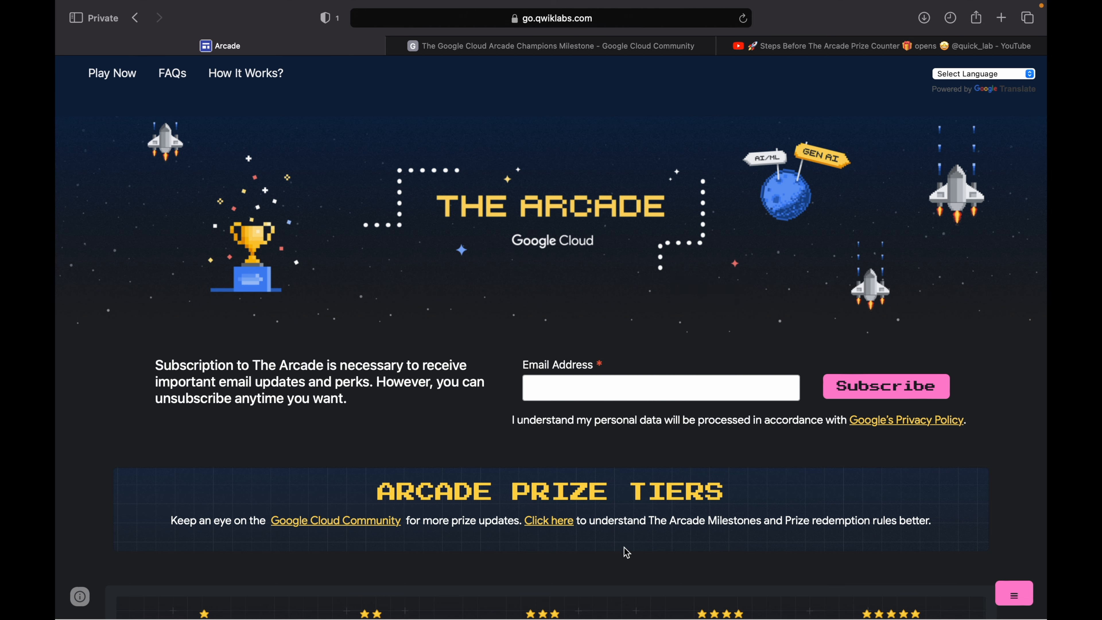
Scroll the Arcade page to the prize tiers, Standard Milestone (10 points) through Champions (70 points).
scroll(down, 3)
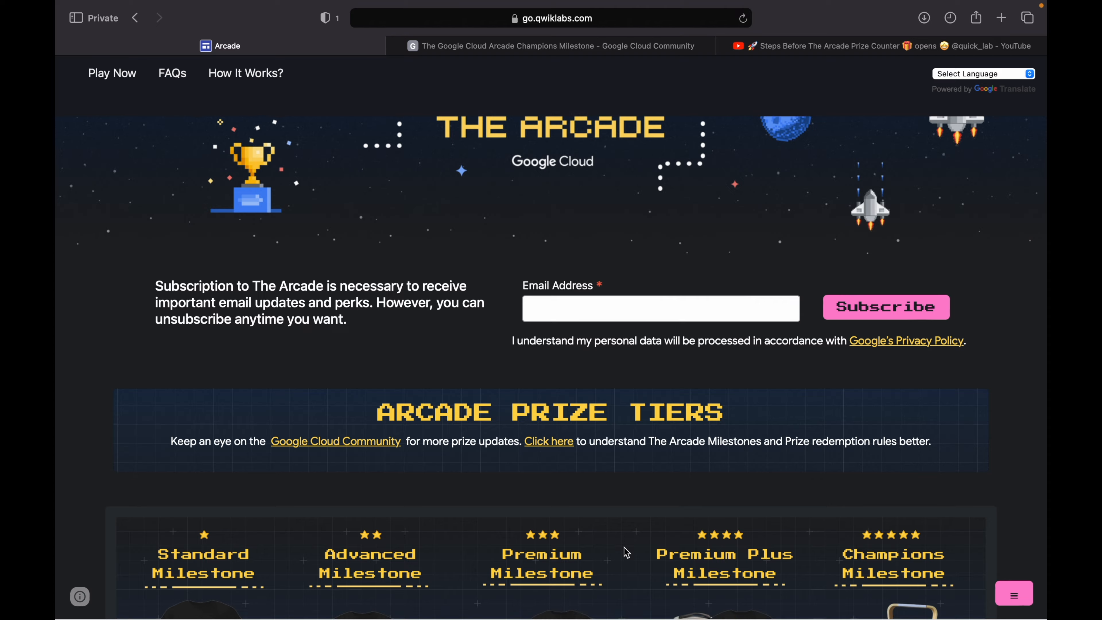
scroll(down, 3)
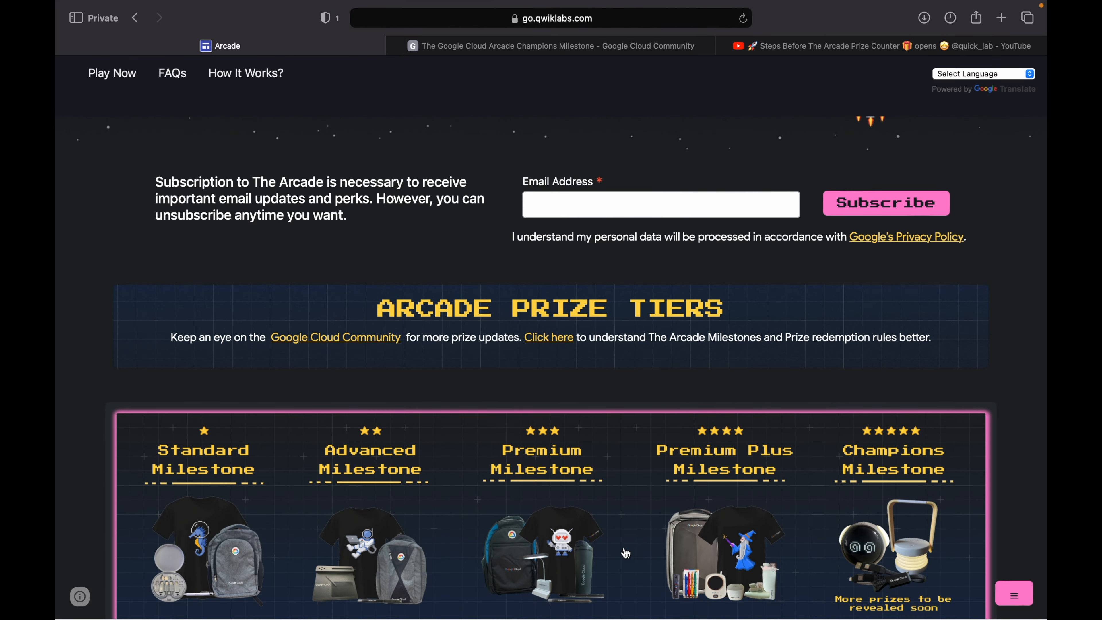
scroll(down, 3)
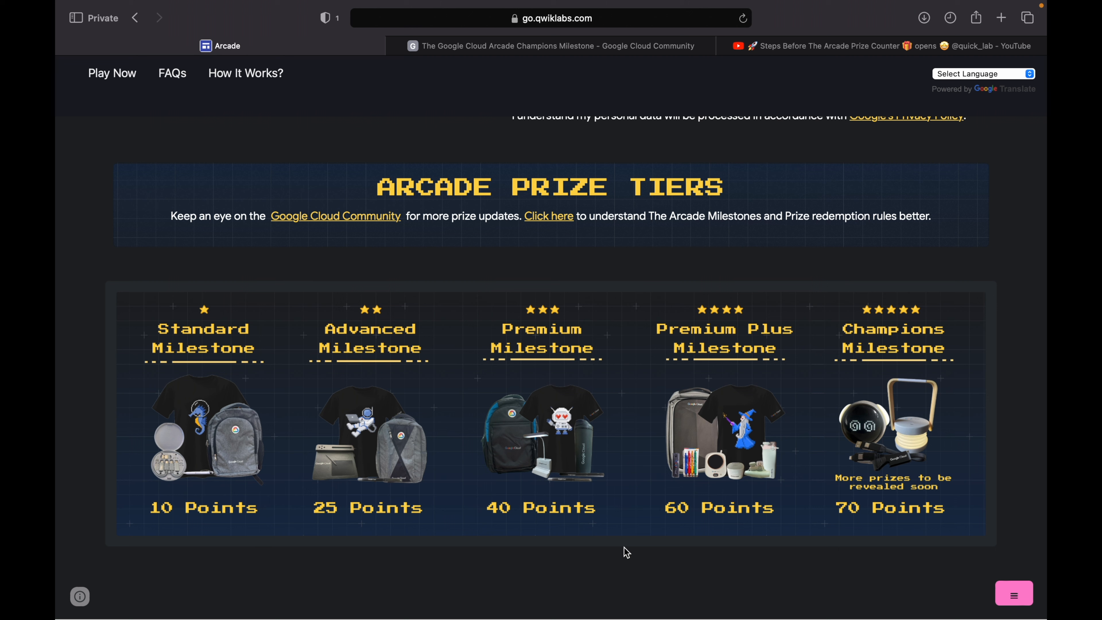
Switch to the Champions Milestone community post and scroll through its emoji alarm clock and night lantern rewards.
click(563, 46)
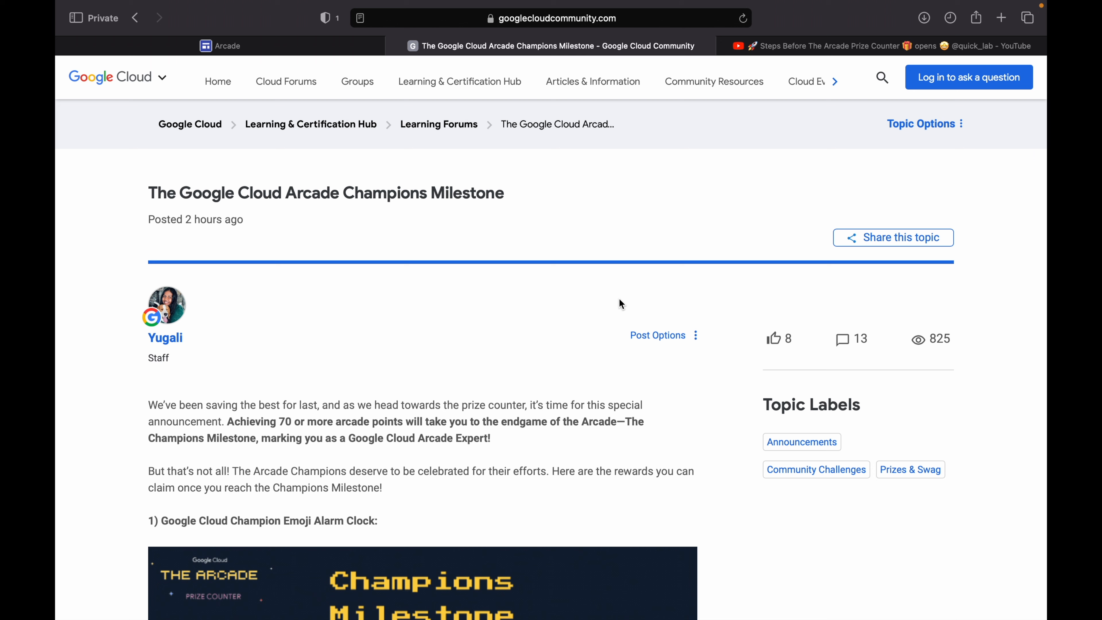
scroll(down, 3)
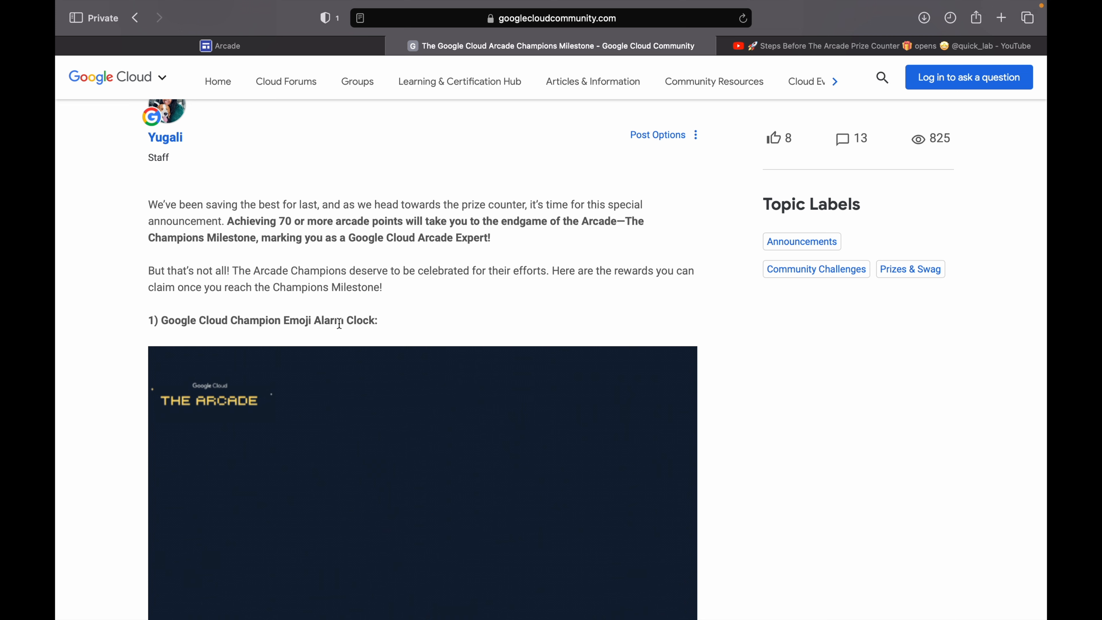
scroll(down, 3)
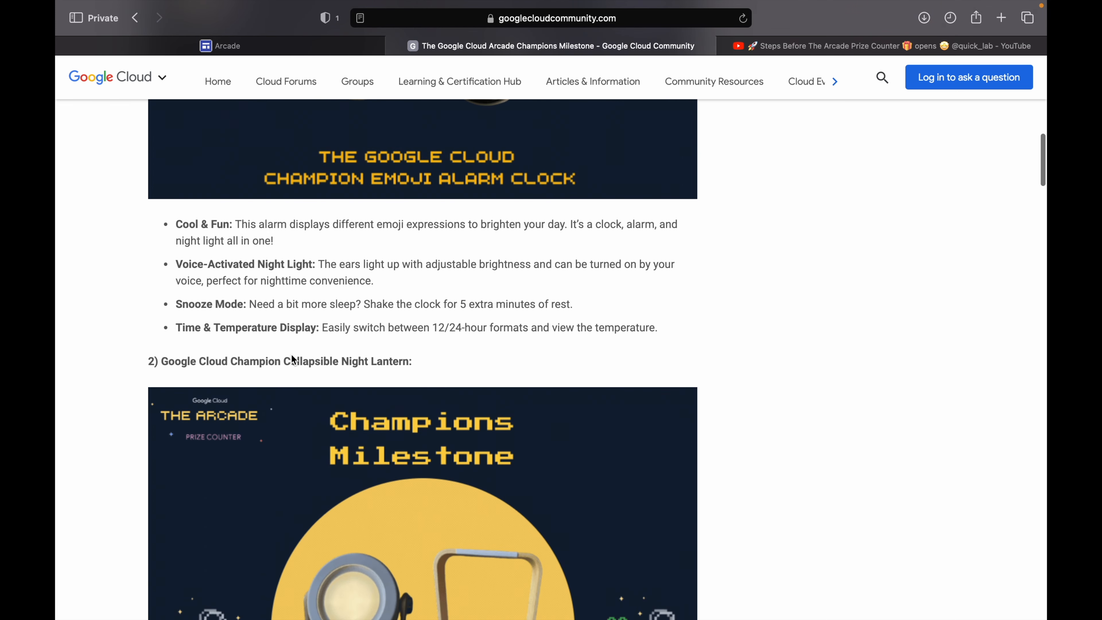
scroll(down, 3)
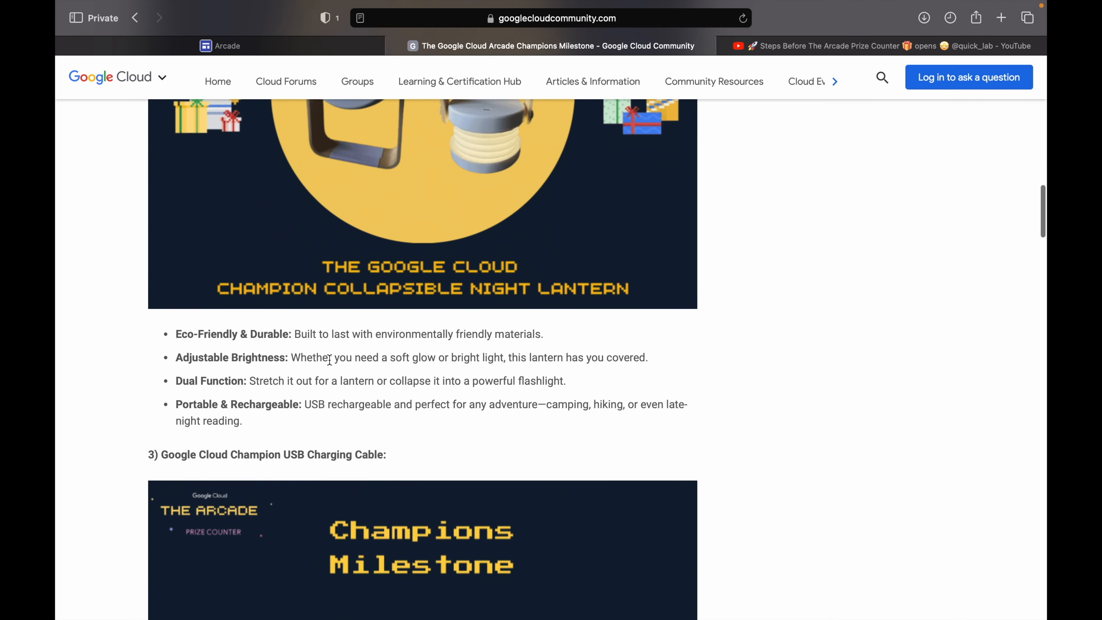
scroll(down, 3)
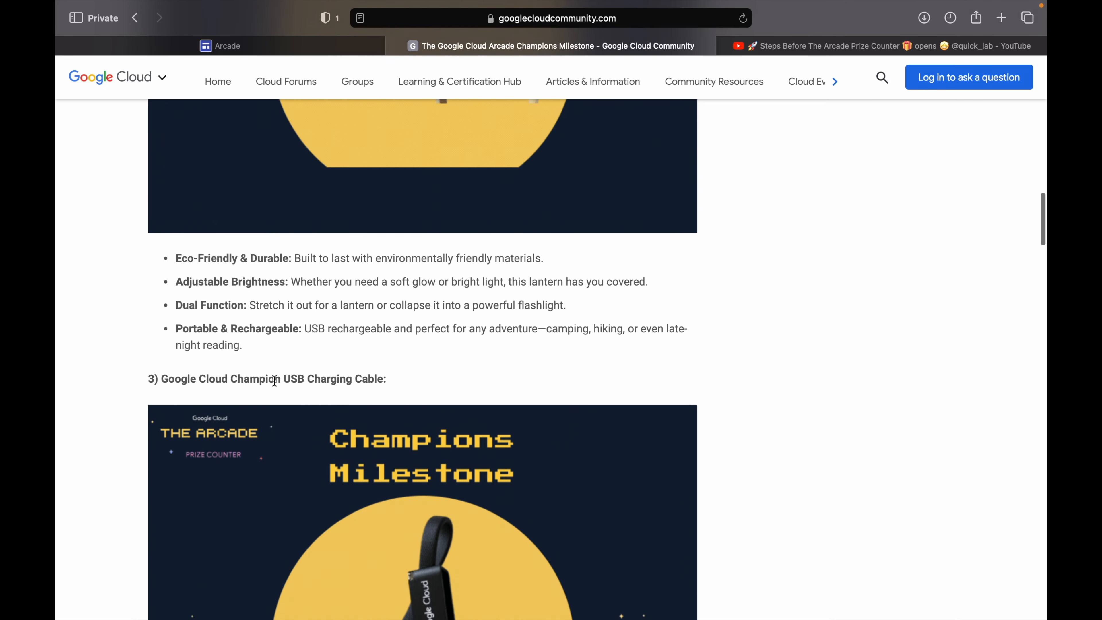
scroll(down, 3)
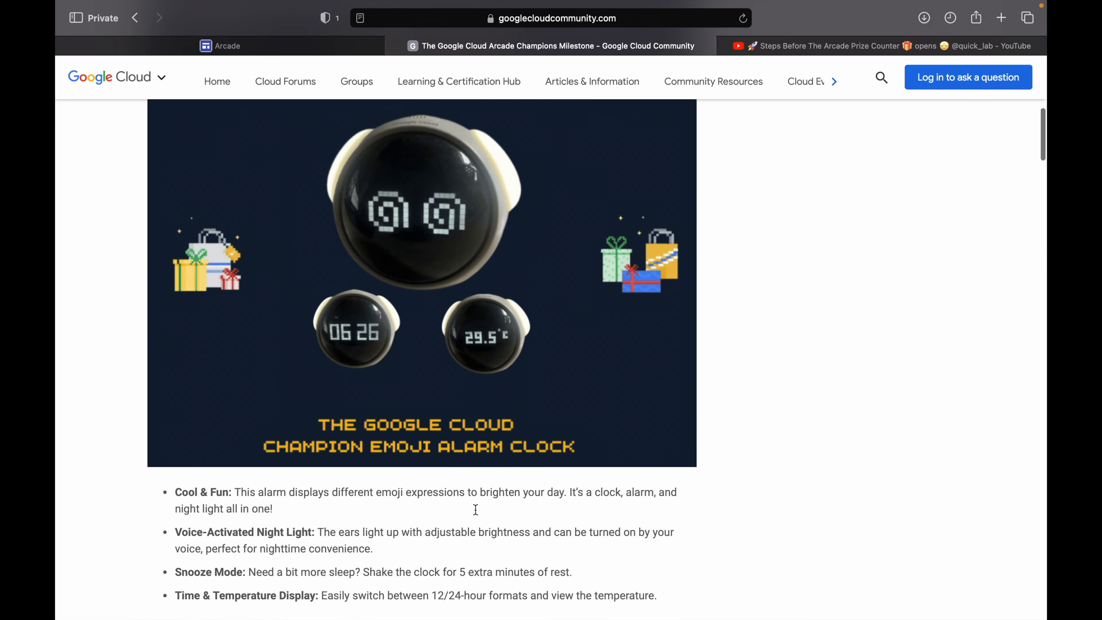
scroll(up, 3)
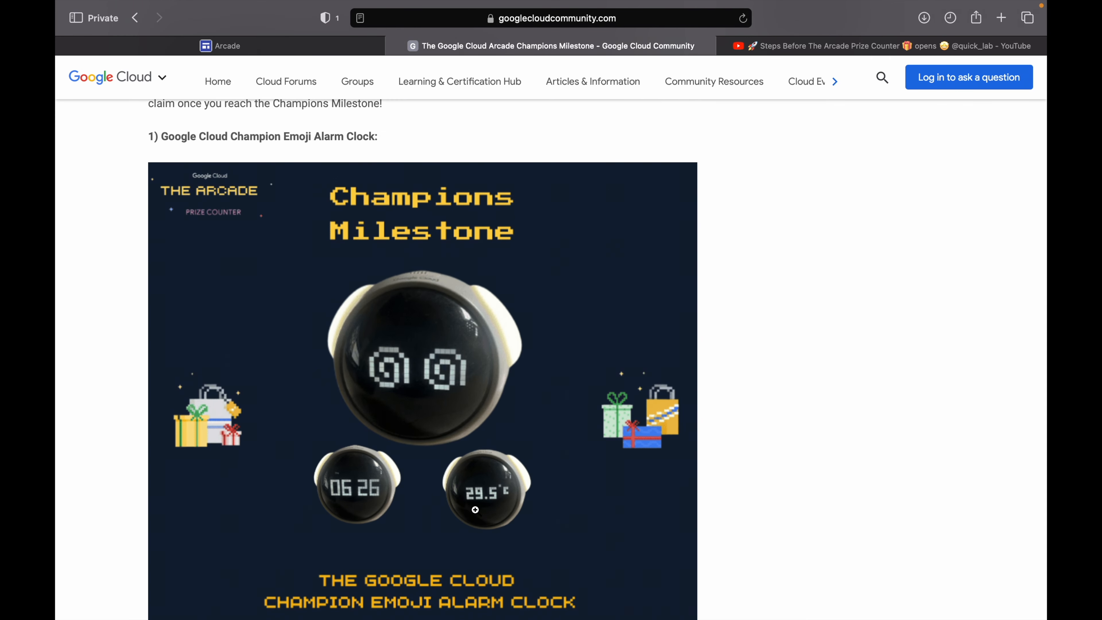
scroll(down, 3)
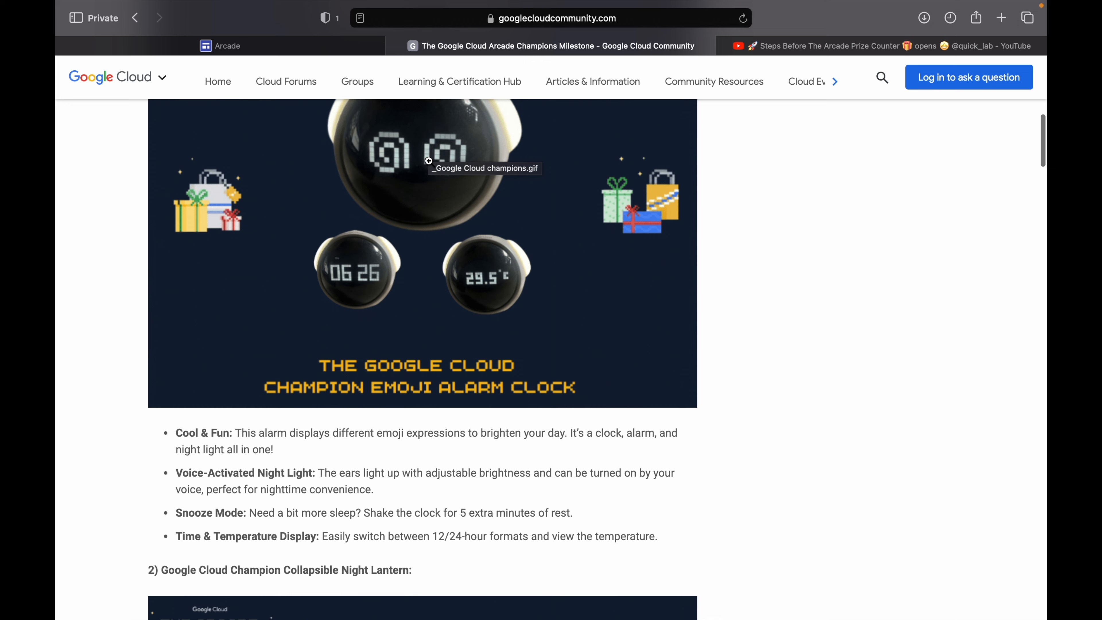
mouse_move(390, 275)
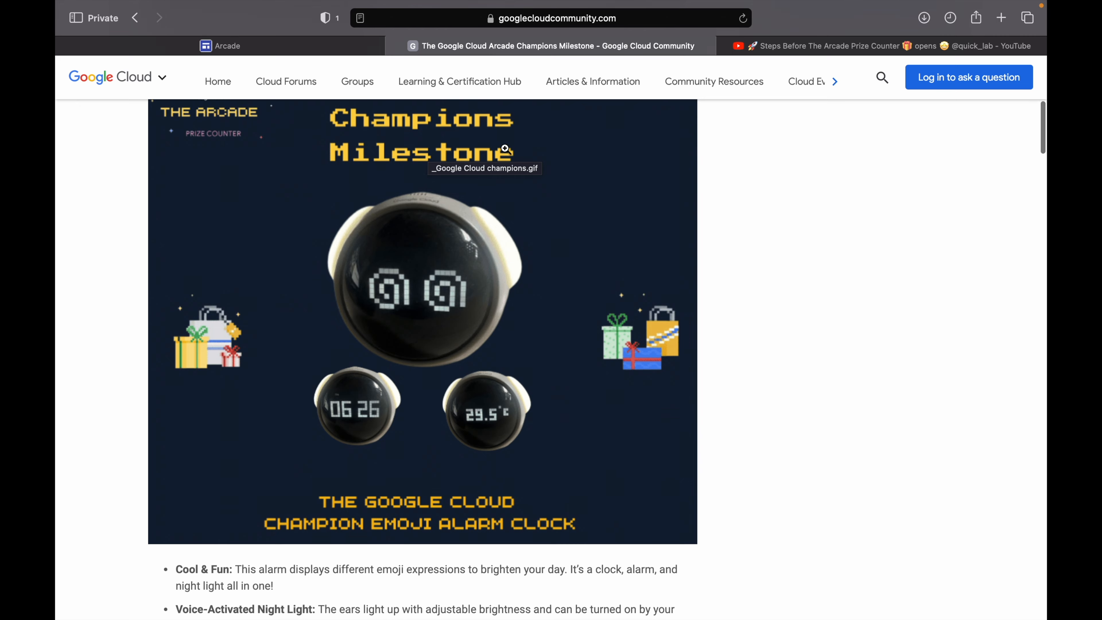
scroll(down, 3)
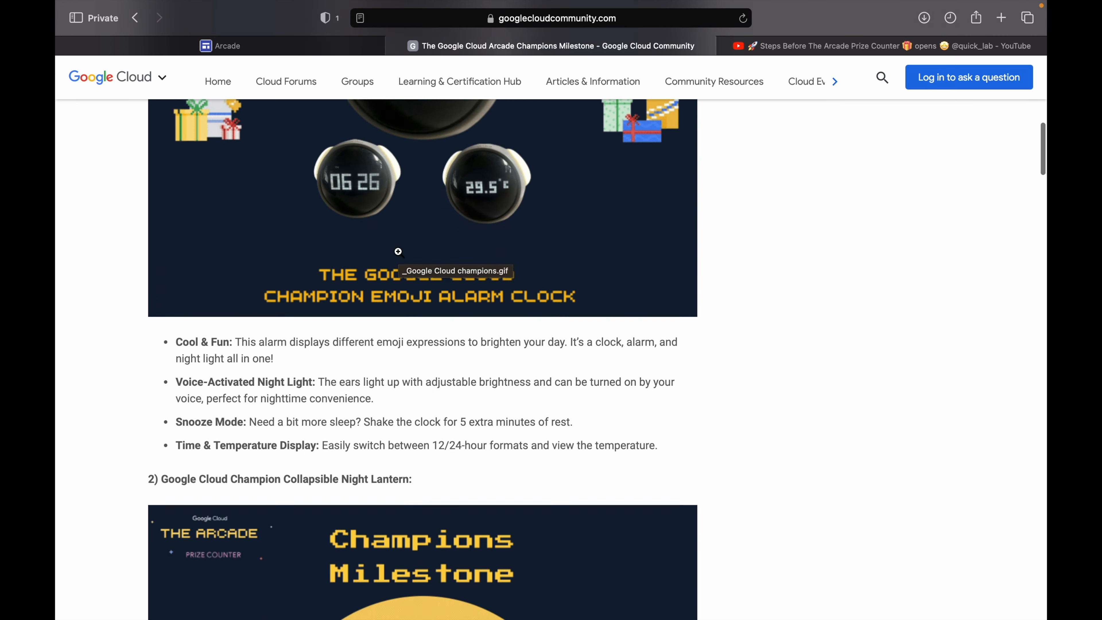
scroll(down, 3)
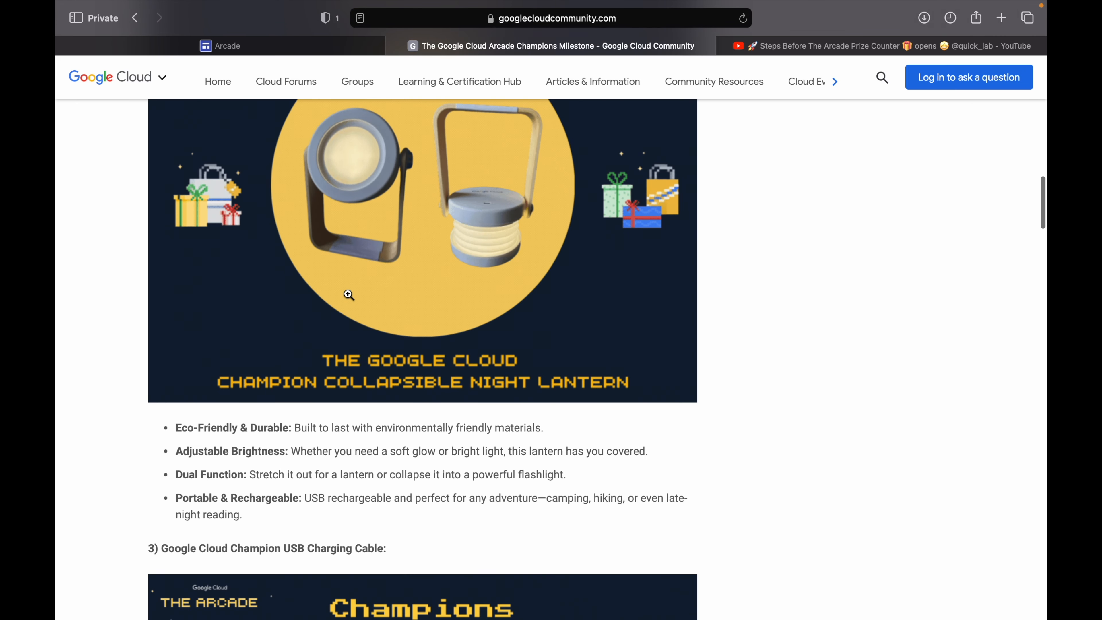
Select the night lantern feature bullets, then scroll to the Google Cloud Champion USB Charging Cable reward.
drag(176, 427, 255, 492)
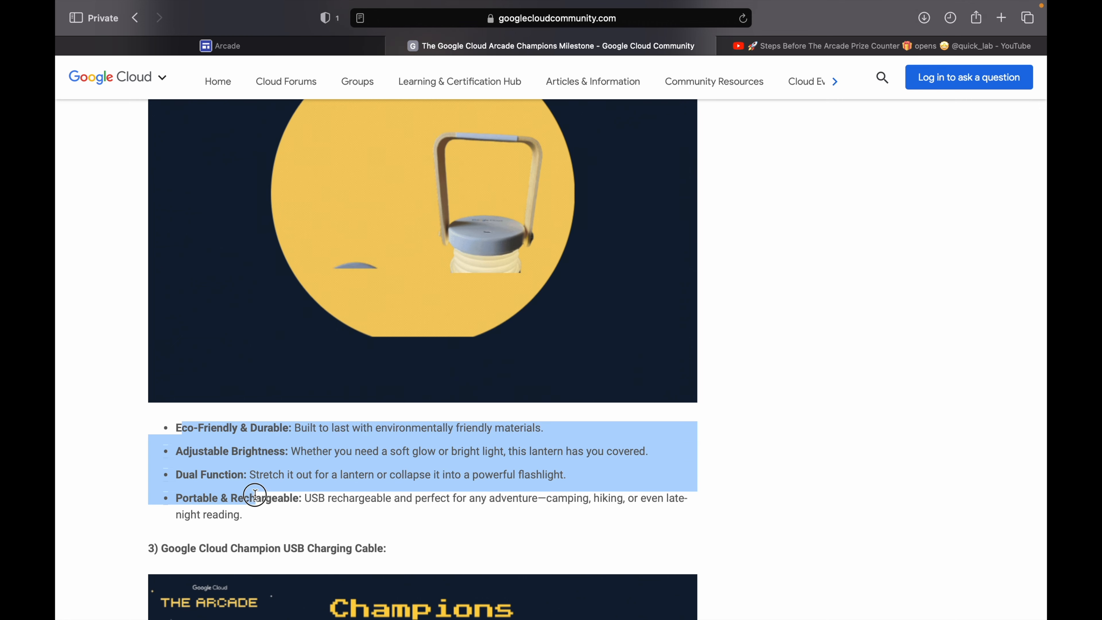
scroll(down, 3)
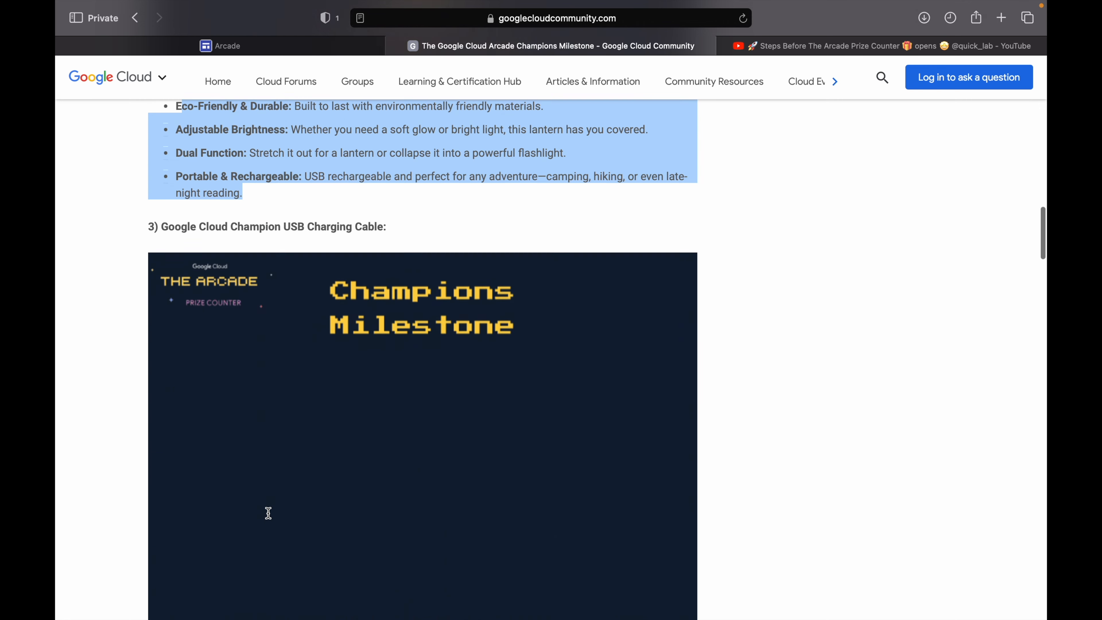
scroll(down, 3)
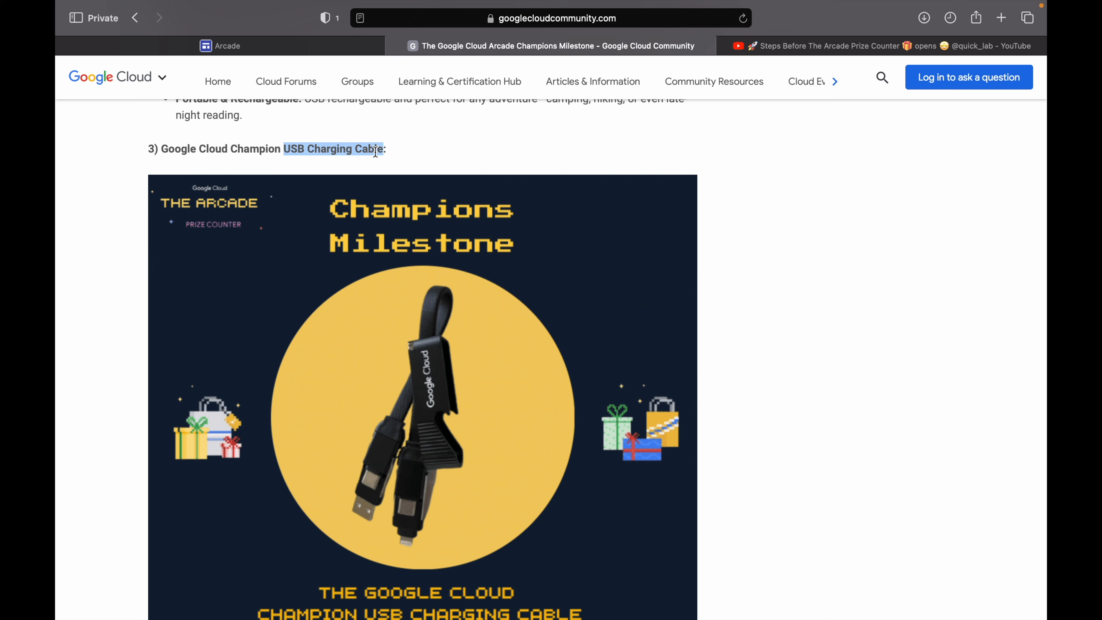
Finish scrolling the post and switch to the YouTube Arcade playlist video 'Steps Before The Arcade Prize Counter opens'.
scroll(down, 3)
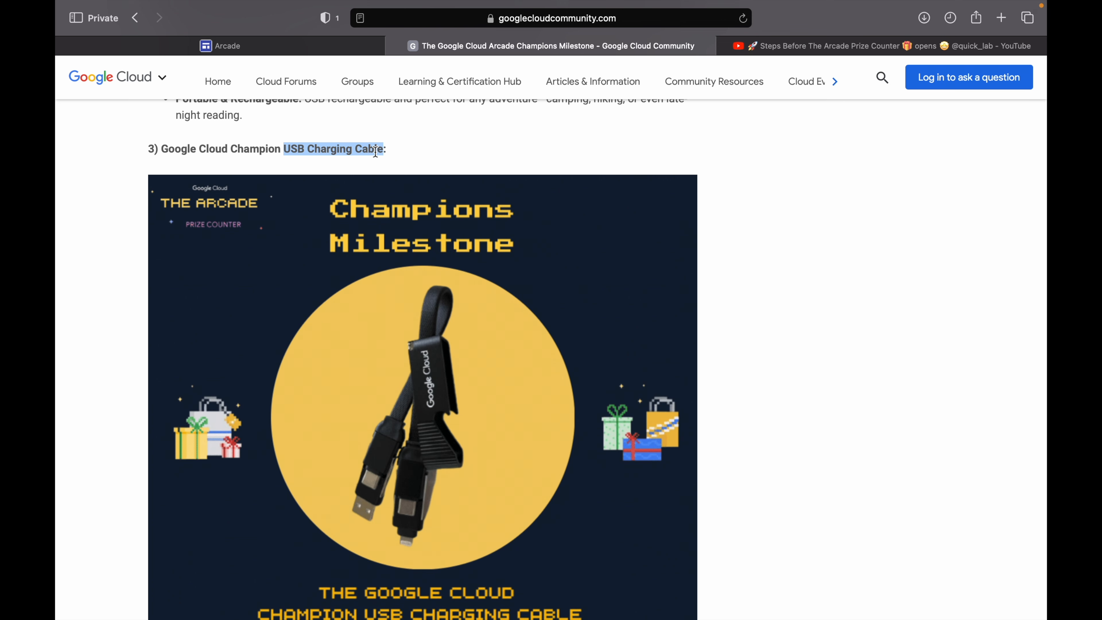
scroll(down, 3)
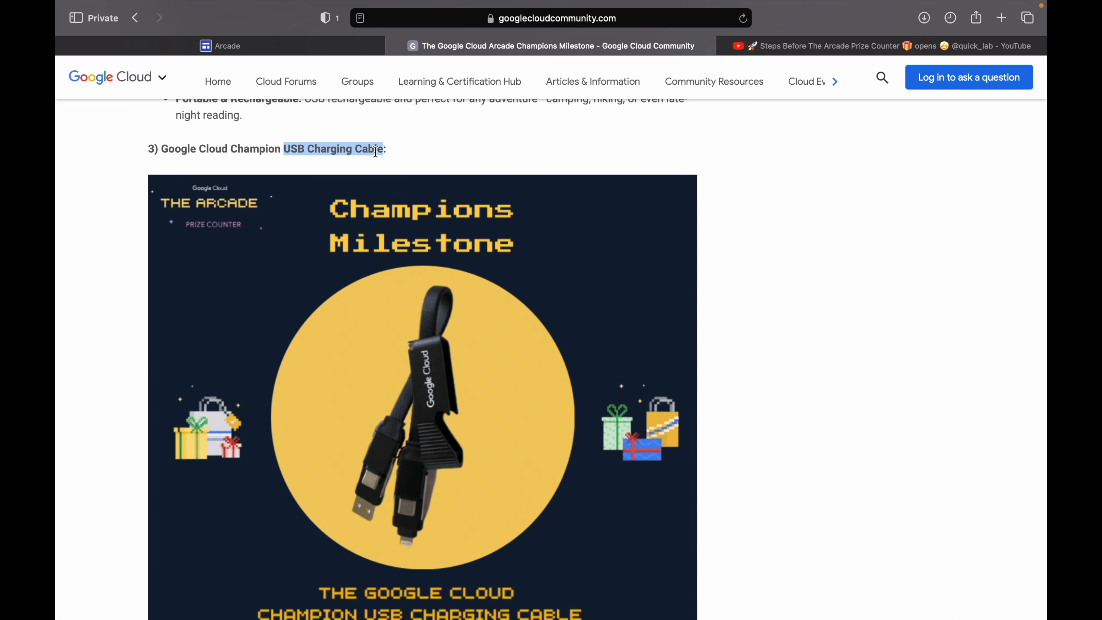
mouse_move(661, 159)
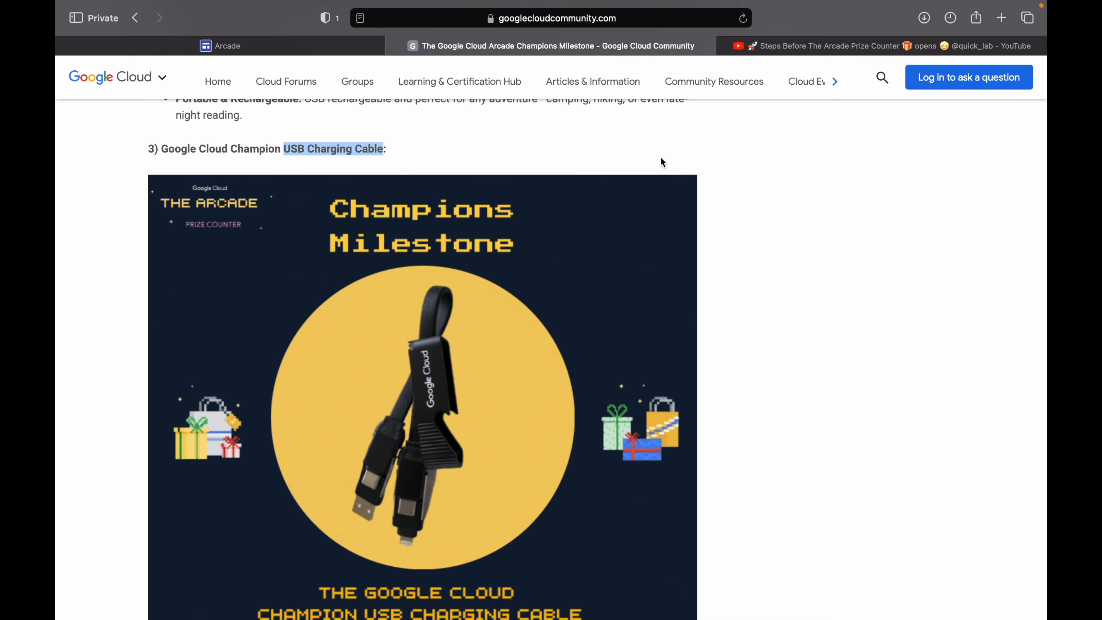
mouse_move(775, 62)
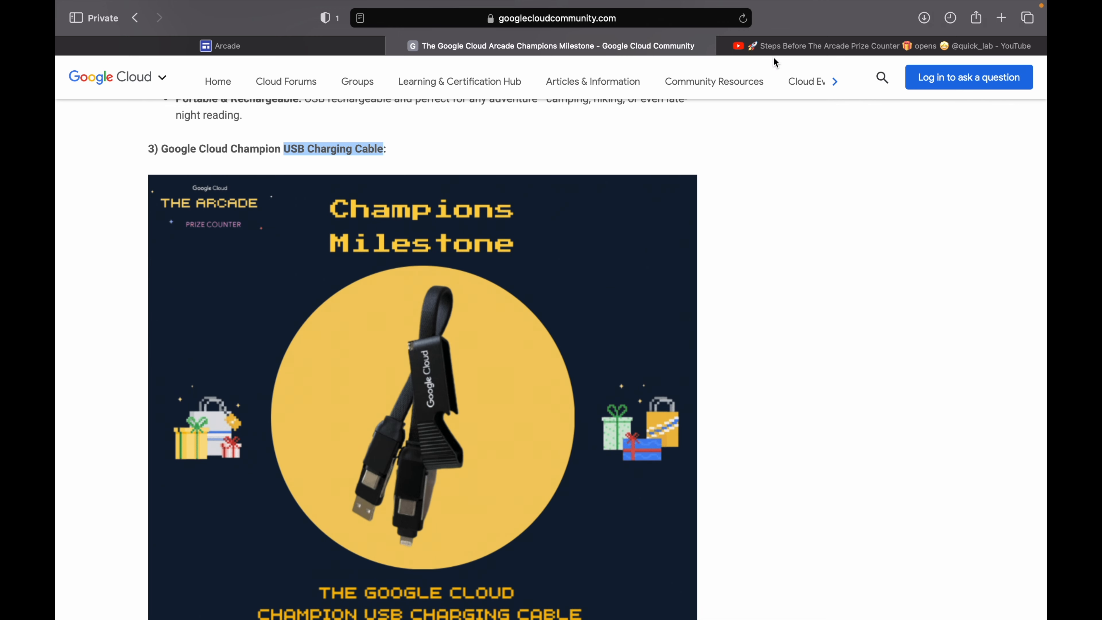
click(878, 46)
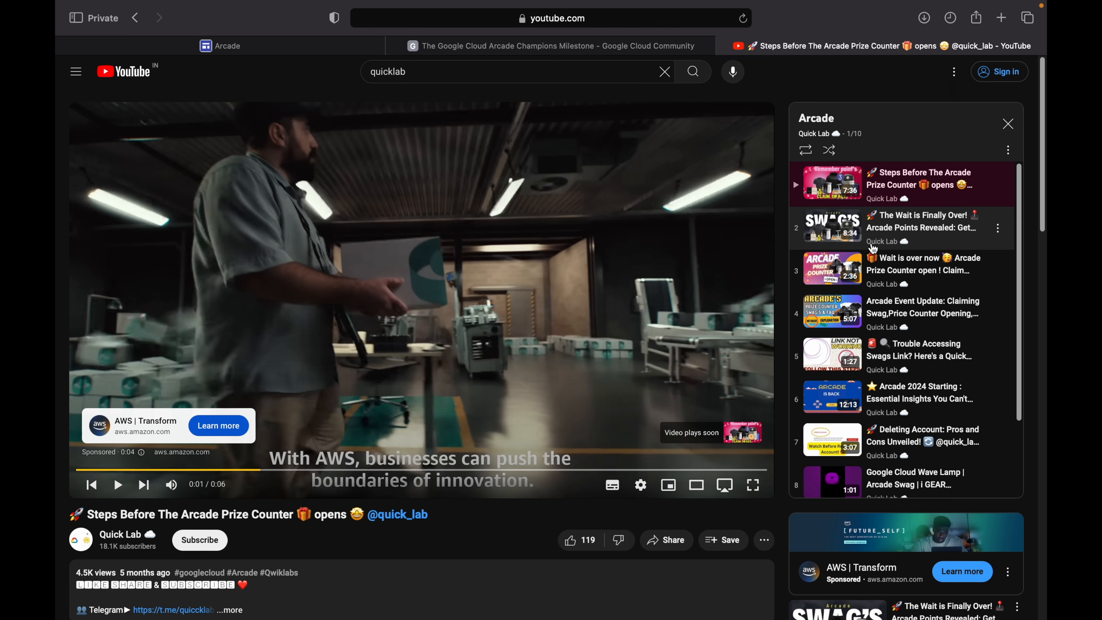
mouse_move(899, 305)
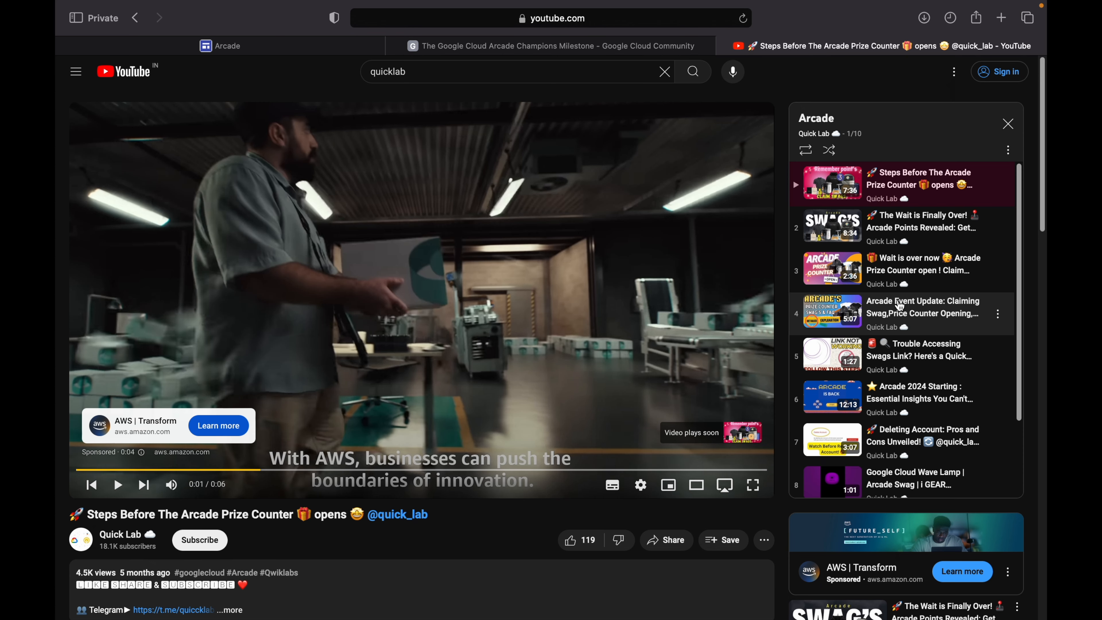
mouse_move(900, 305)
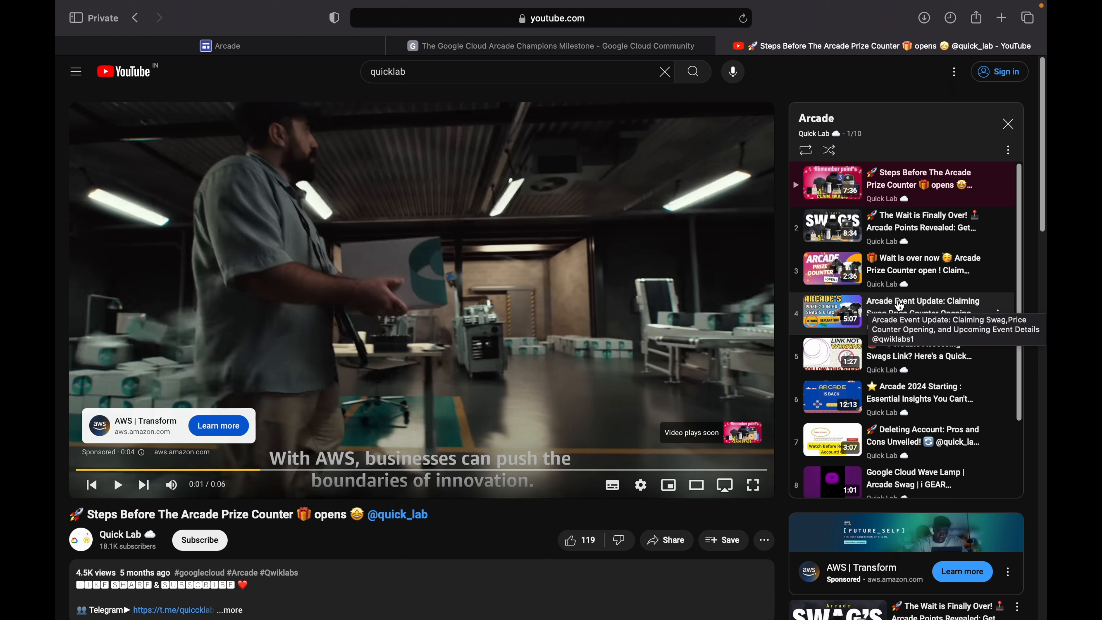